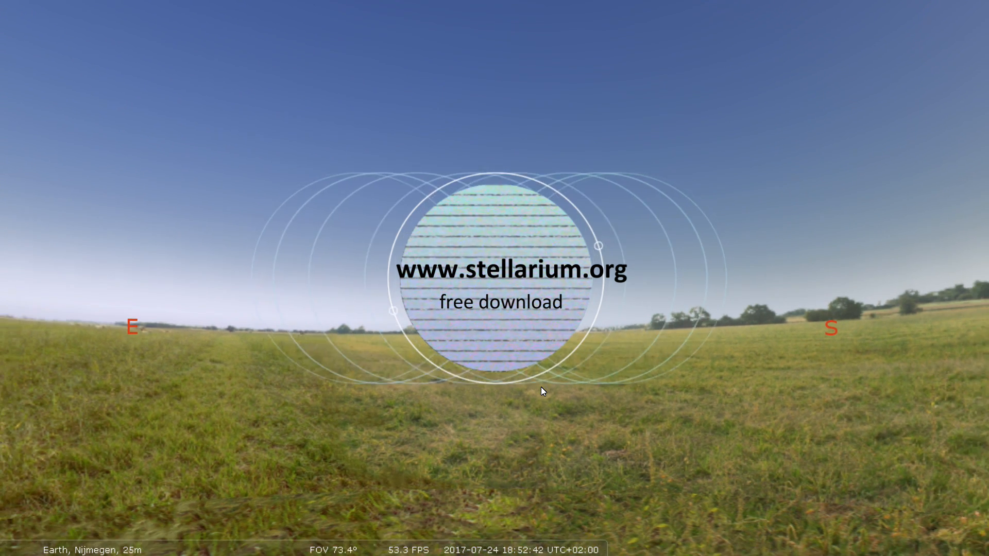
- Wait for Stellarium to load the daytime meadow view over Nijmegen
{"action": "scroll", "scroll_direction": "down", "scroll_amount": 3}
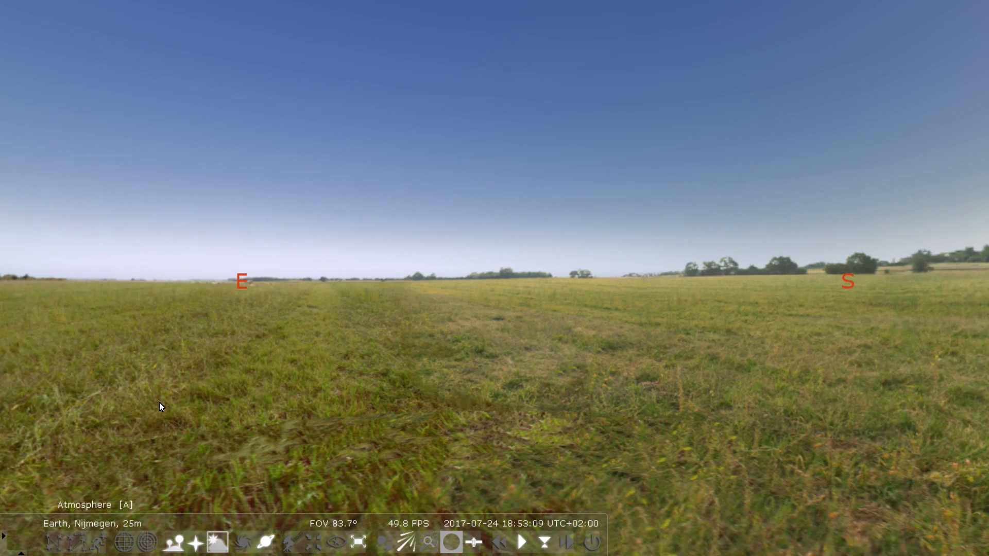
{"action": "mouse_move", "coordinate": [2, 224]}
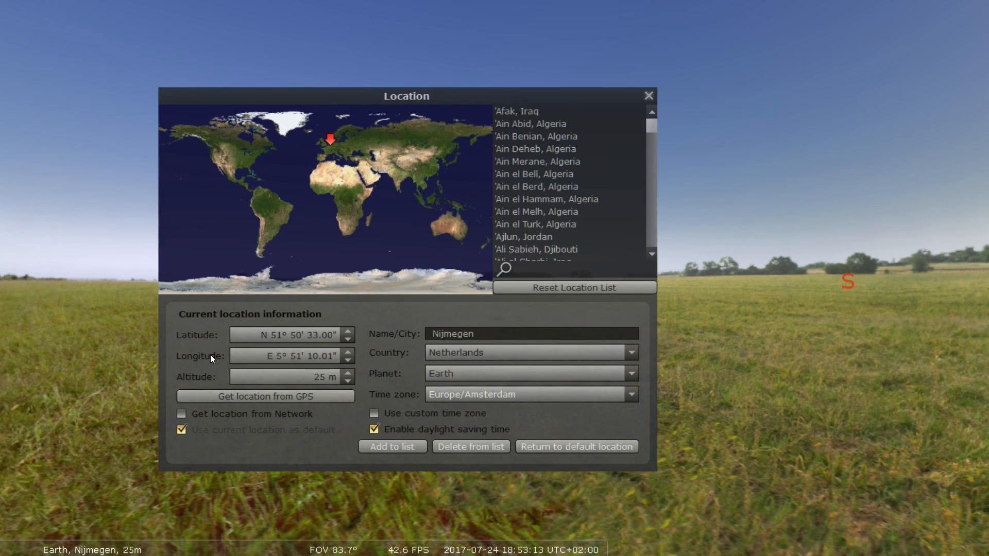
{"action": "mouse_move", "coordinate": [253, 407]}
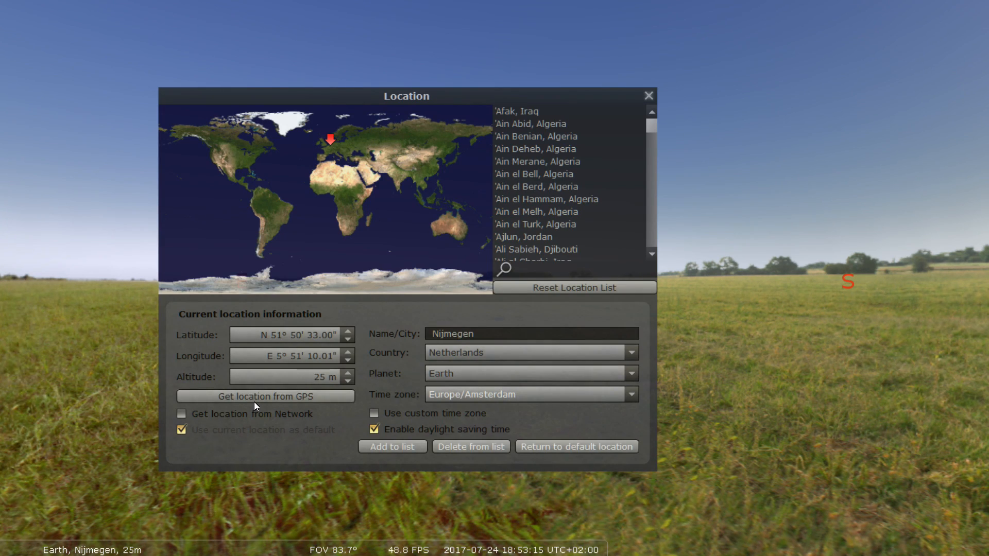
{"action": "mouse_move", "coordinate": [488, 272]}
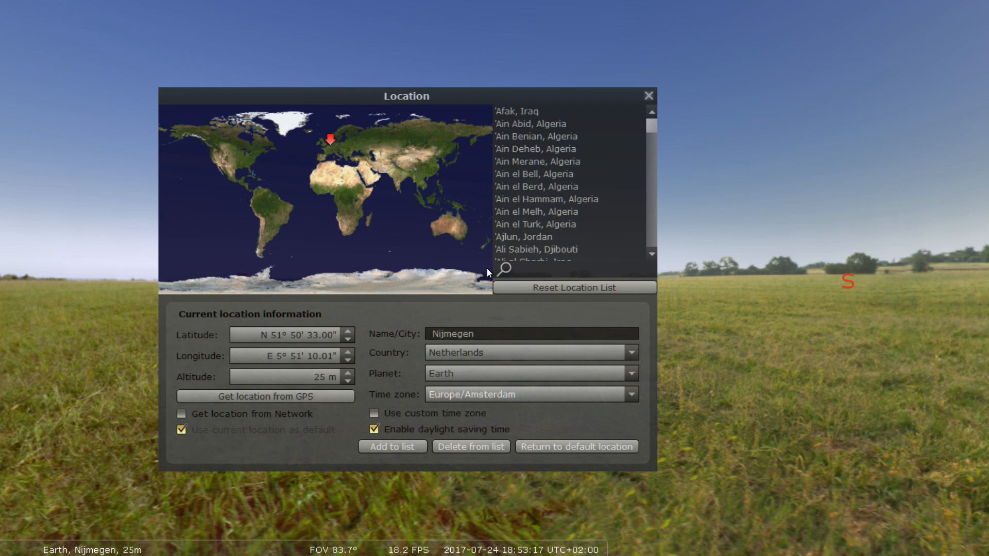
- Search the city list for 'Ri' and choose Rigby, Idaho as the observing location
{"action": "type", "text": "Ri"}
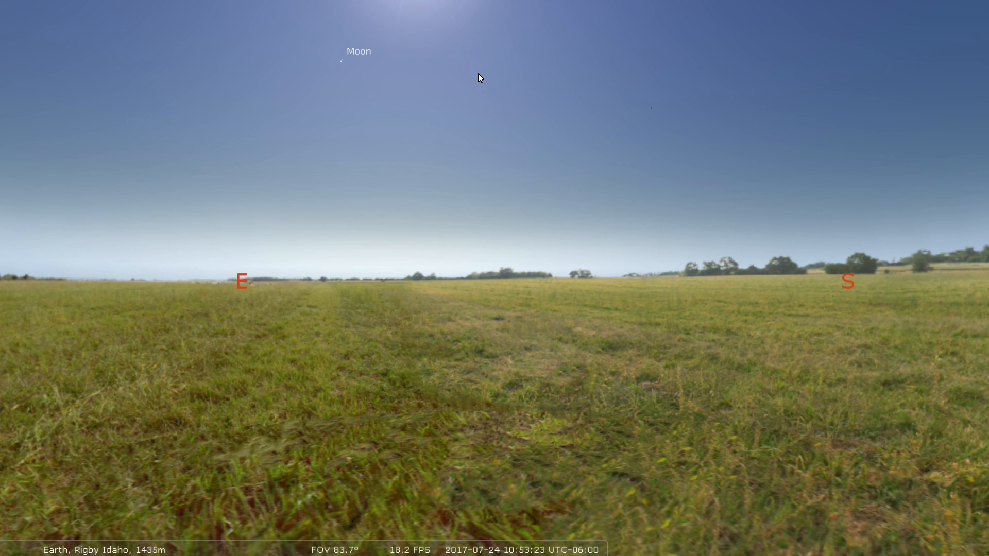
{"action": "mouse_move", "coordinate": [458, 273]}
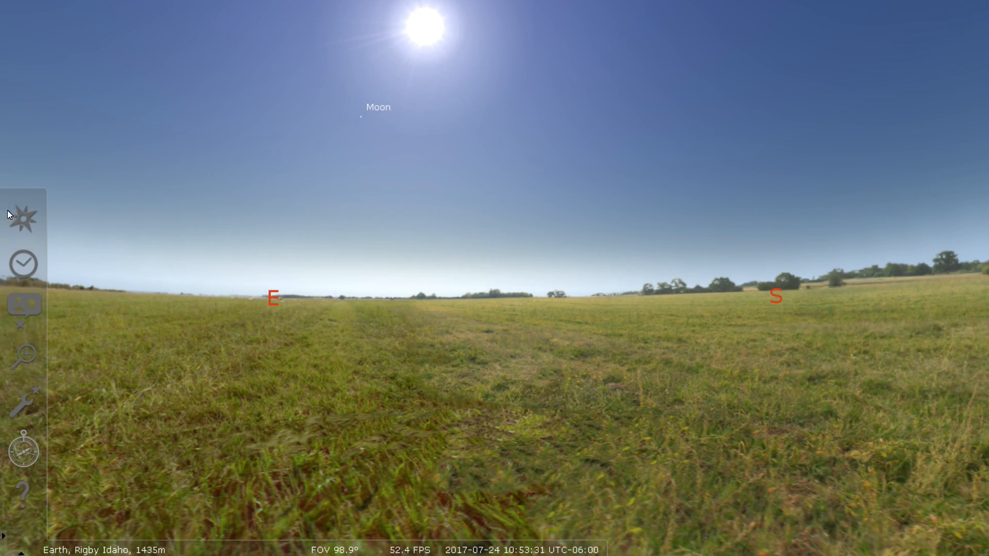
- Set the date and time to 2017-08-21, hour 4 (about 04:53)
{"action": "left_click", "coordinate": [23, 263]}
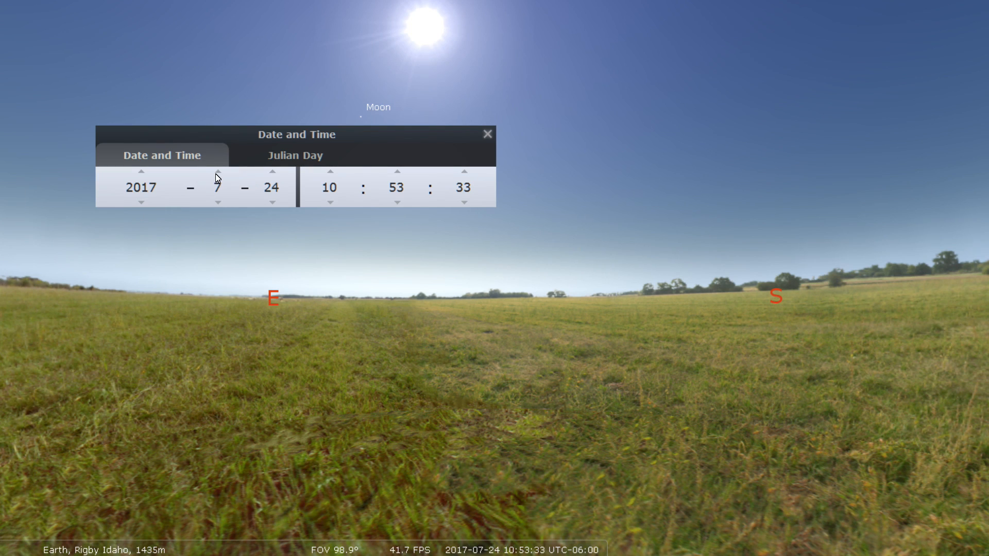
{"action": "left_click", "coordinate": [217, 171]}
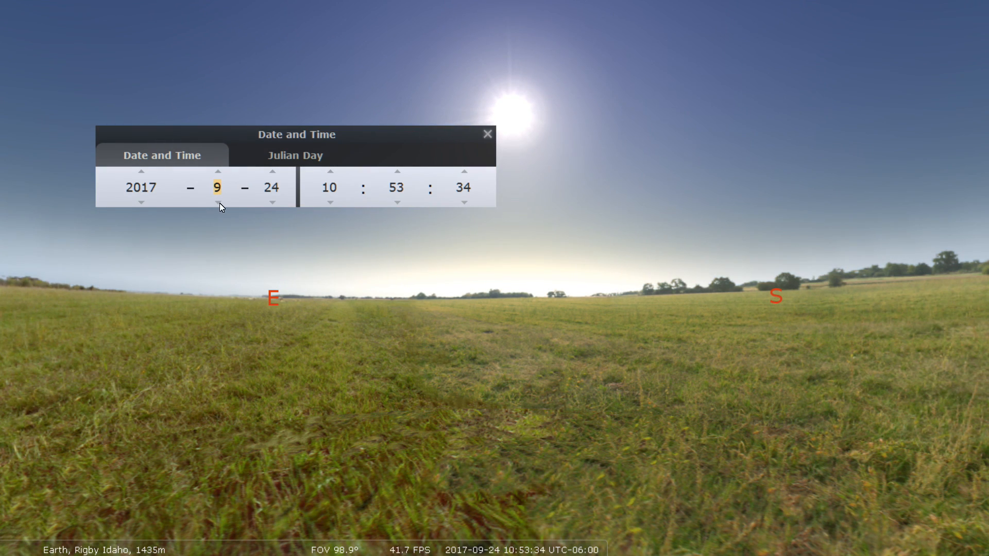
{"action": "left_click", "coordinate": [218, 203]}
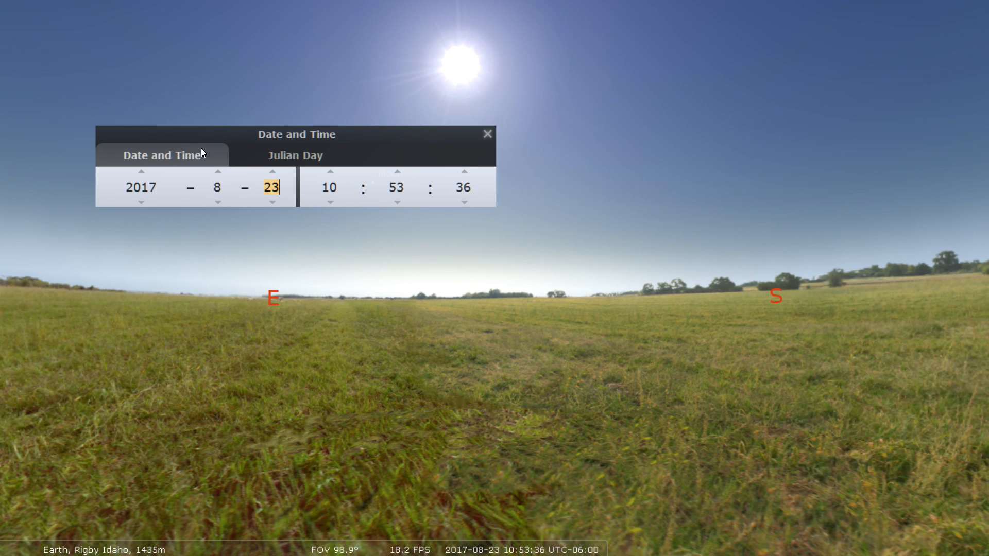
{"action": "left_click", "coordinate": [272, 203]}
{"action": "type", "text": "4"}
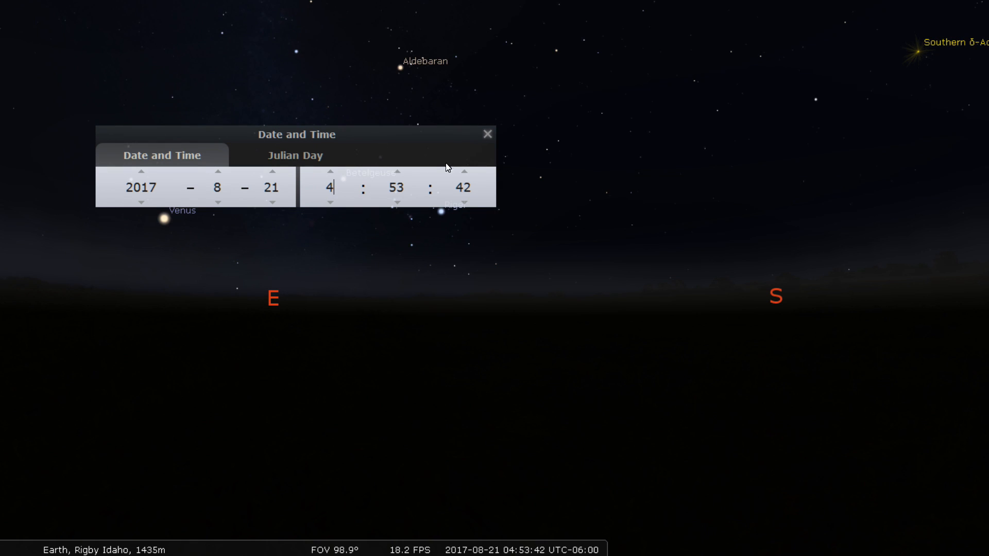
- Close the Date and Time window and fast-forward time through dawn
{"action": "left_click", "coordinate": [486, 133]}
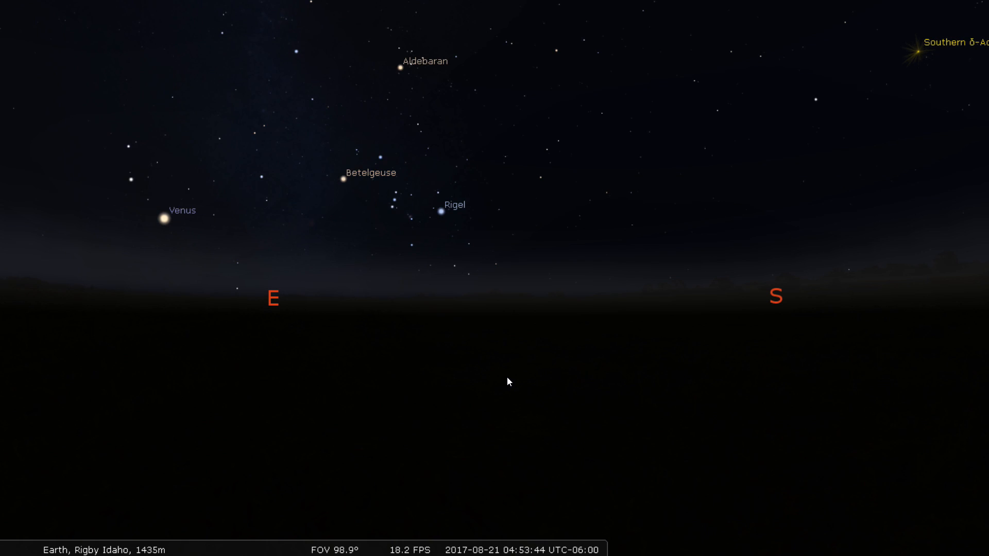
{"action": "mouse_move", "coordinate": [508, 381]}
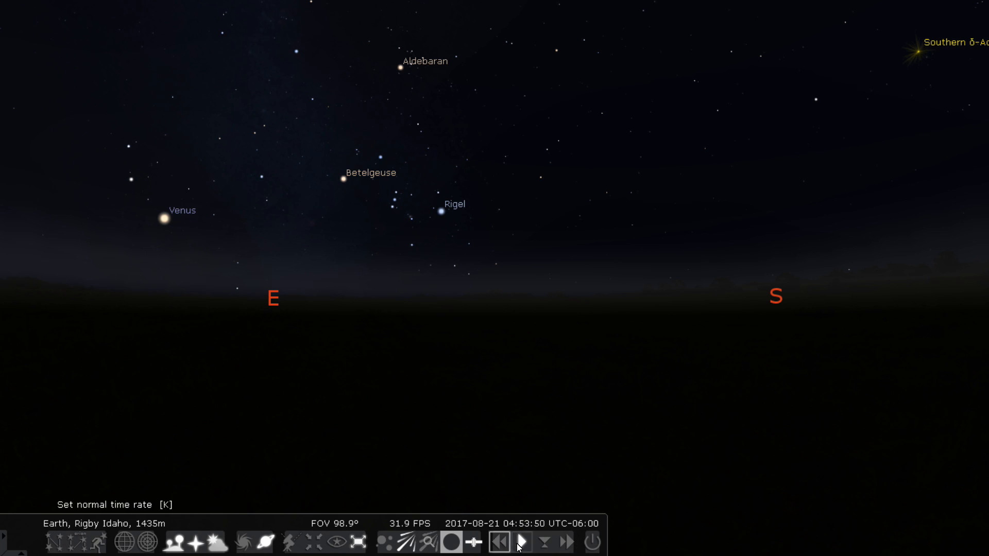
{"action": "left_click", "coordinate": [519, 541]}
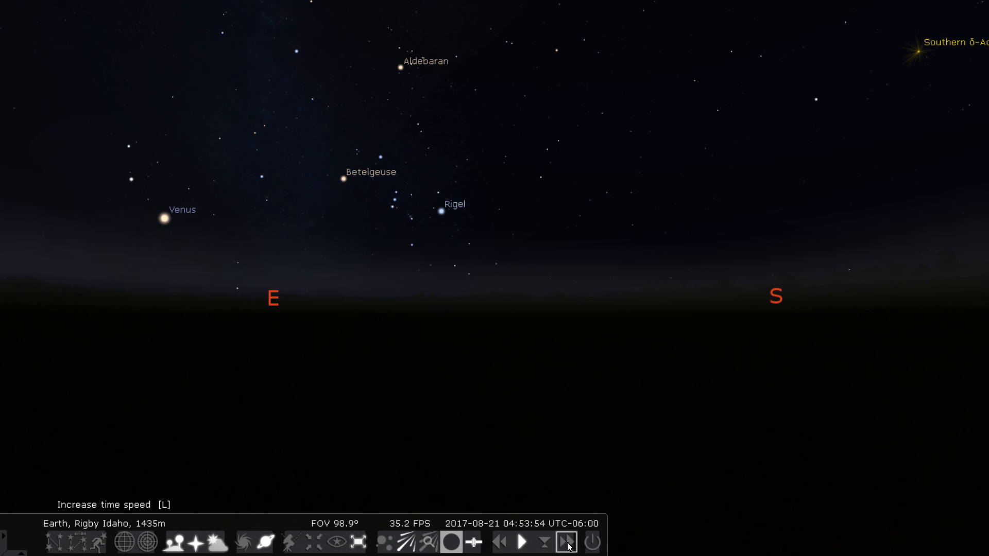
{"action": "left_click", "coordinate": [565, 542]}
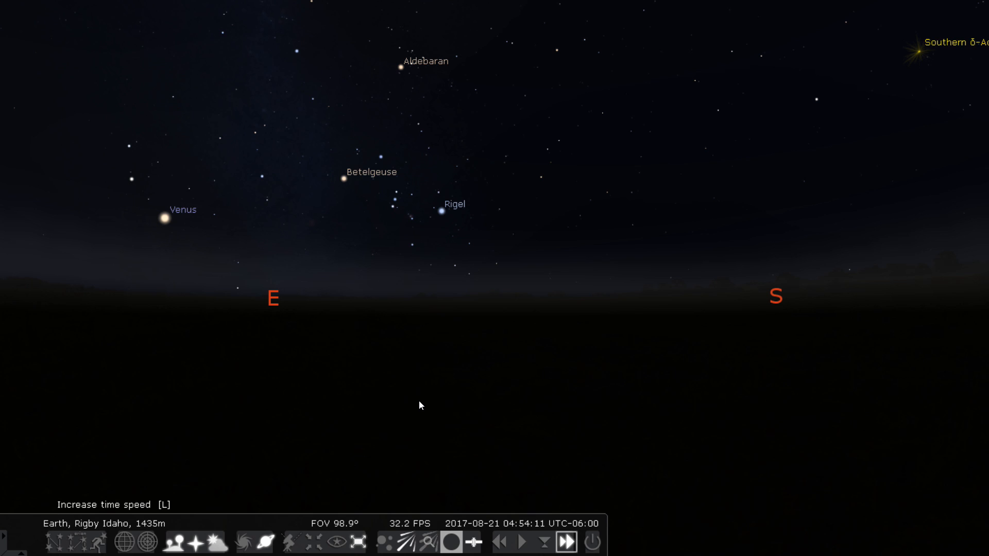
{"action": "left_click", "coordinate": [564, 541]}
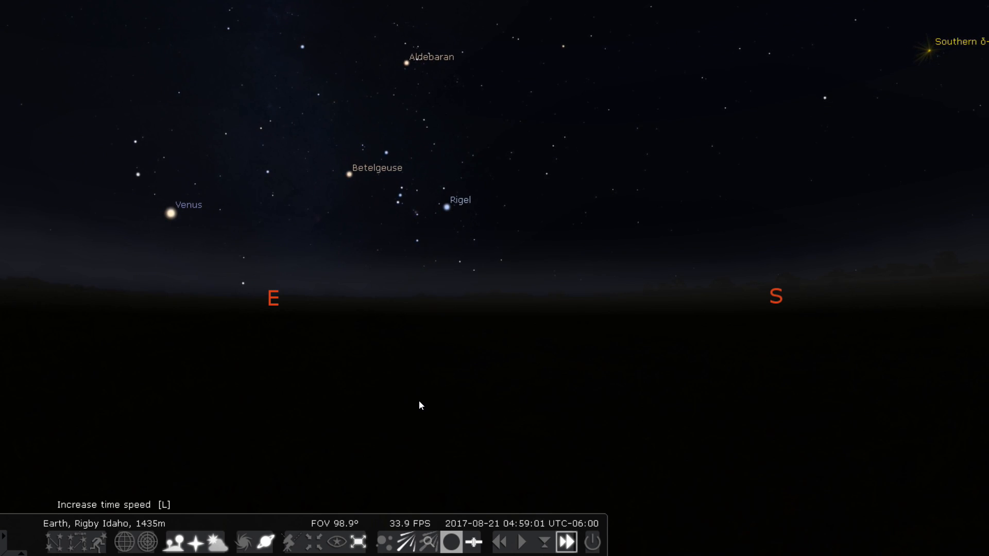
{"action": "left_click", "coordinate": [565, 541]}
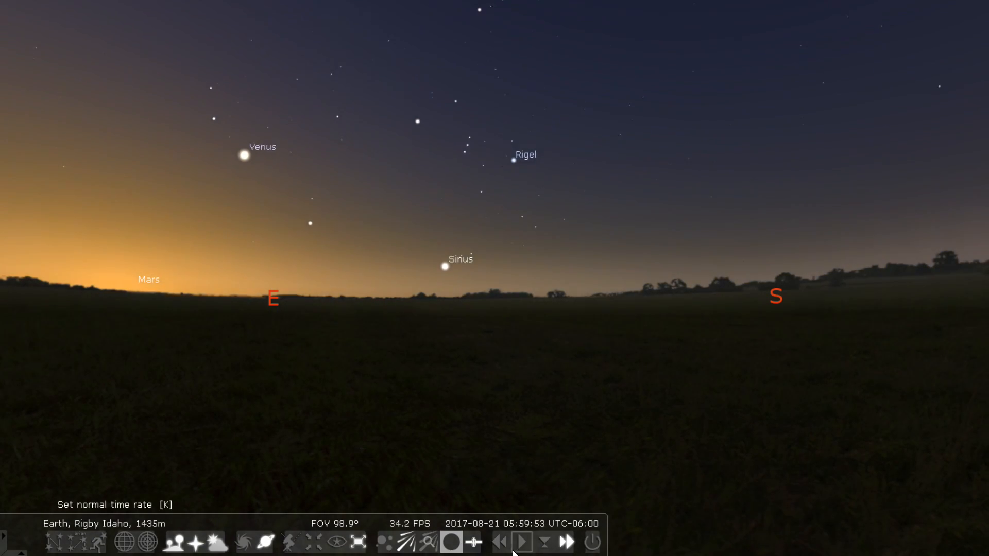
- Slow the time rate step by step as the Sun rises toward 10:15
{"action": "left_click", "coordinate": [500, 542]}
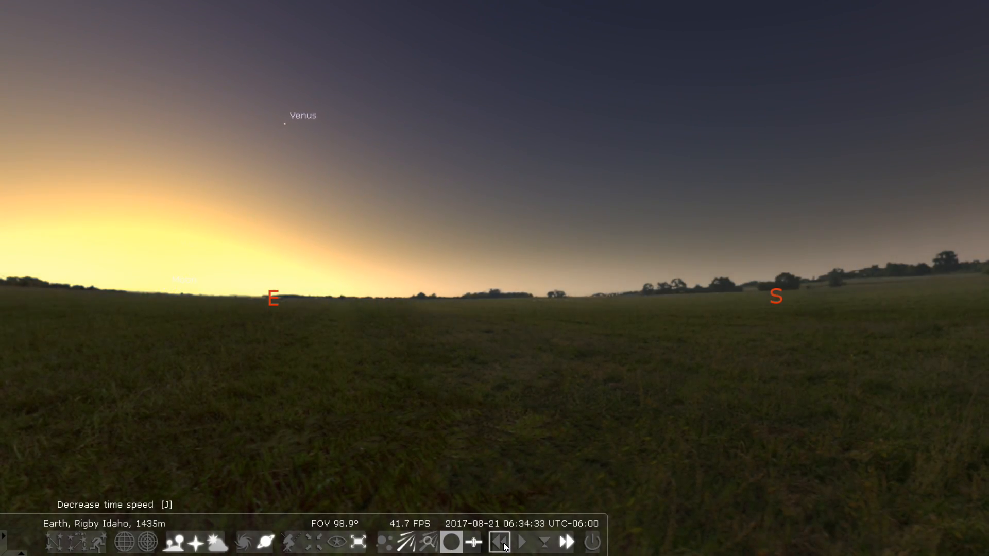
{"action": "left_click", "coordinate": [521, 543]}
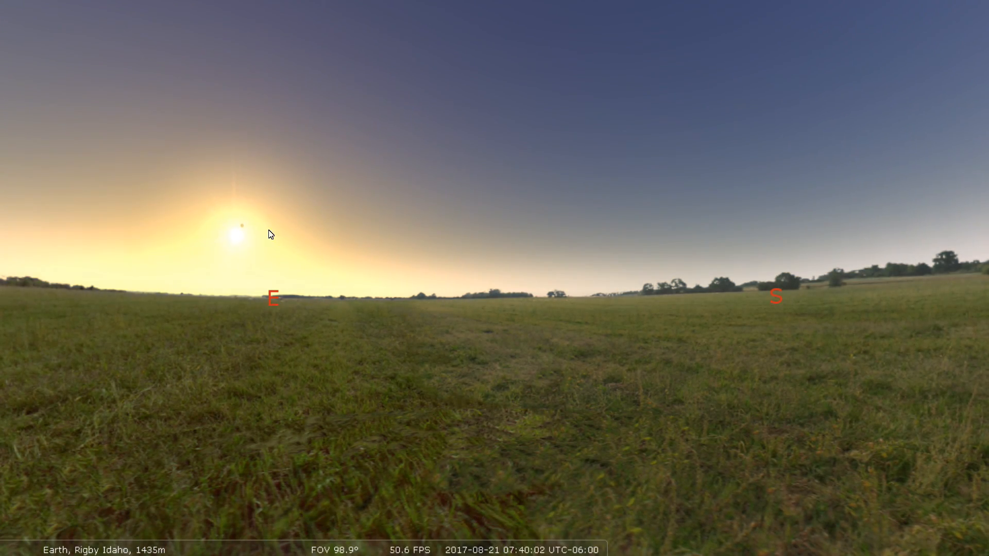
{"action": "left_click", "coordinate": [500, 542]}
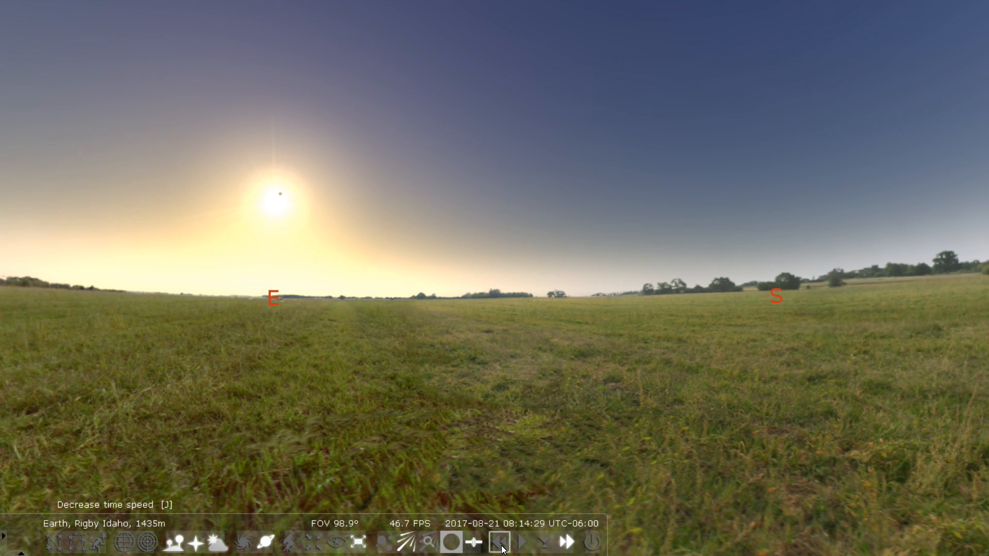
{"action": "left_click", "coordinate": [499, 542]}
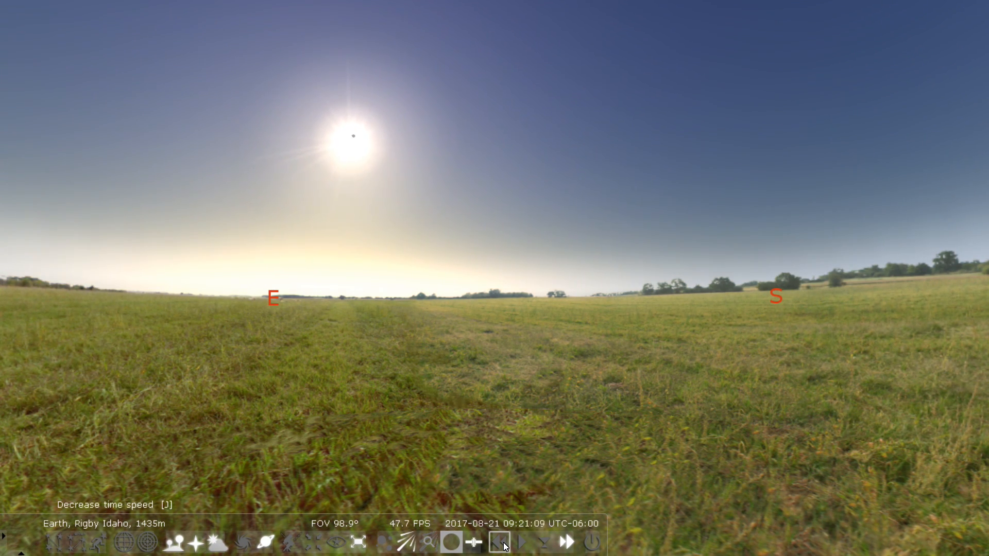
{"action": "left_click", "coordinate": [500, 542]}
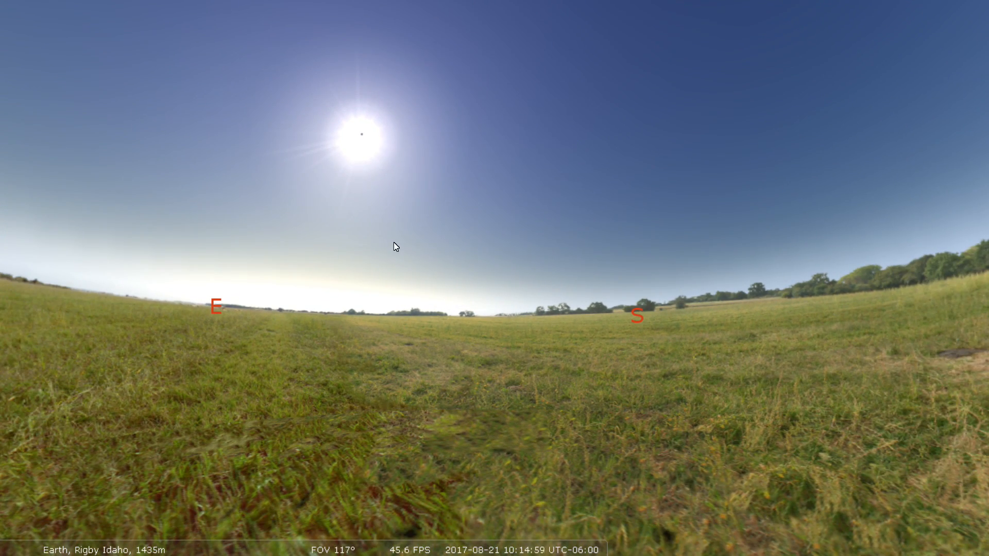
- Slow time near 11:35 to watch totality, then speed the clock back up
{"action": "left_click", "coordinate": [564, 542]}
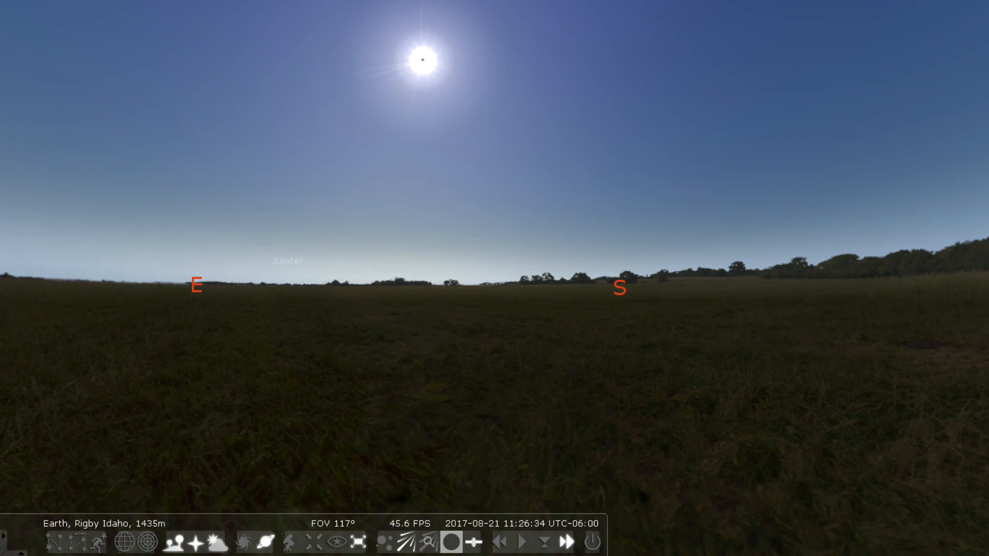
{"action": "left_click", "coordinate": [500, 542]}
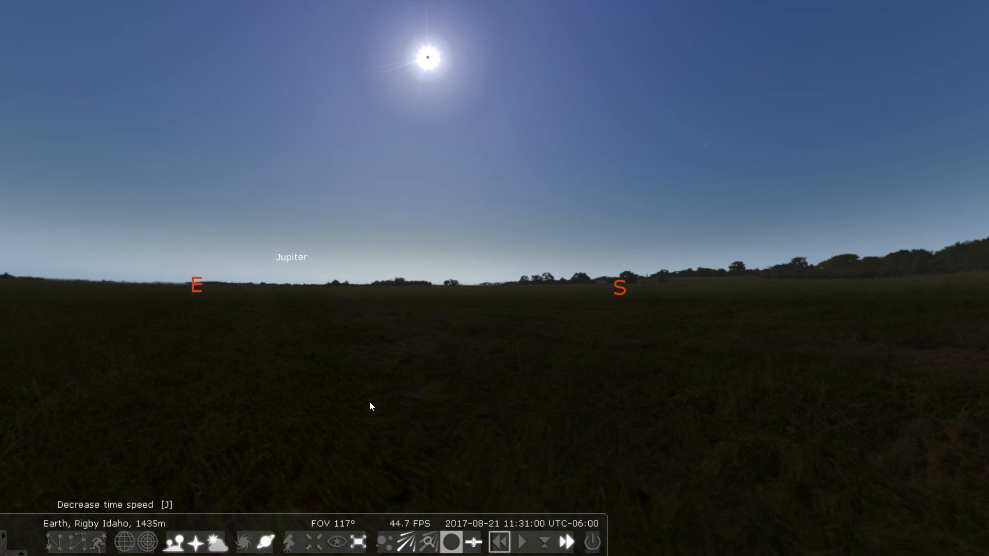
{"action": "left_click", "coordinate": [500, 542]}
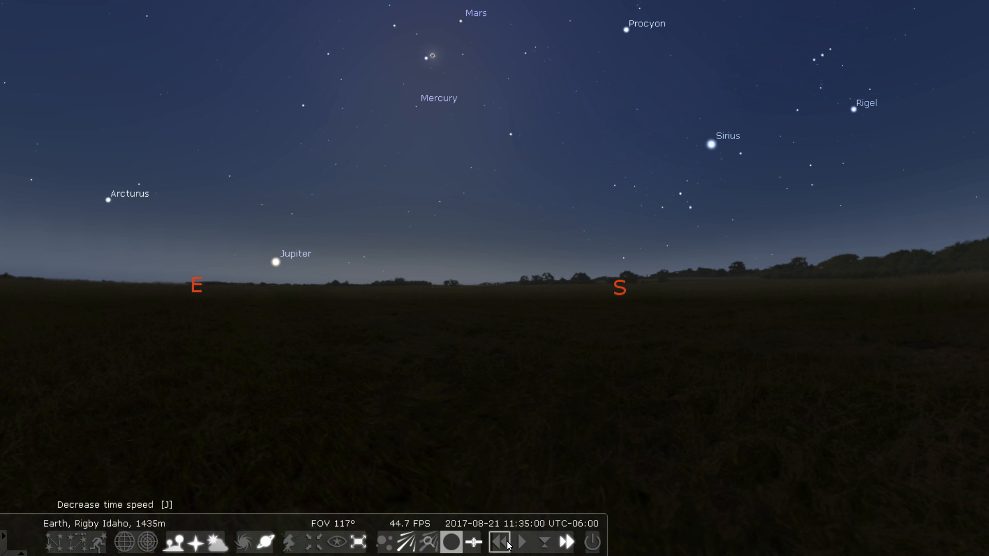
{"action": "left_click", "coordinate": [499, 542]}
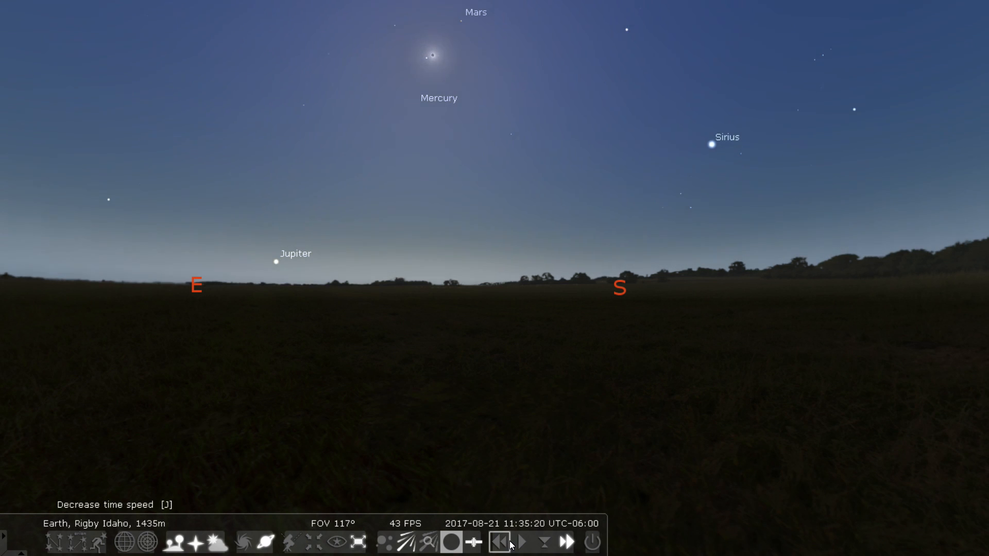
{"action": "left_click", "coordinate": [520, 541]}
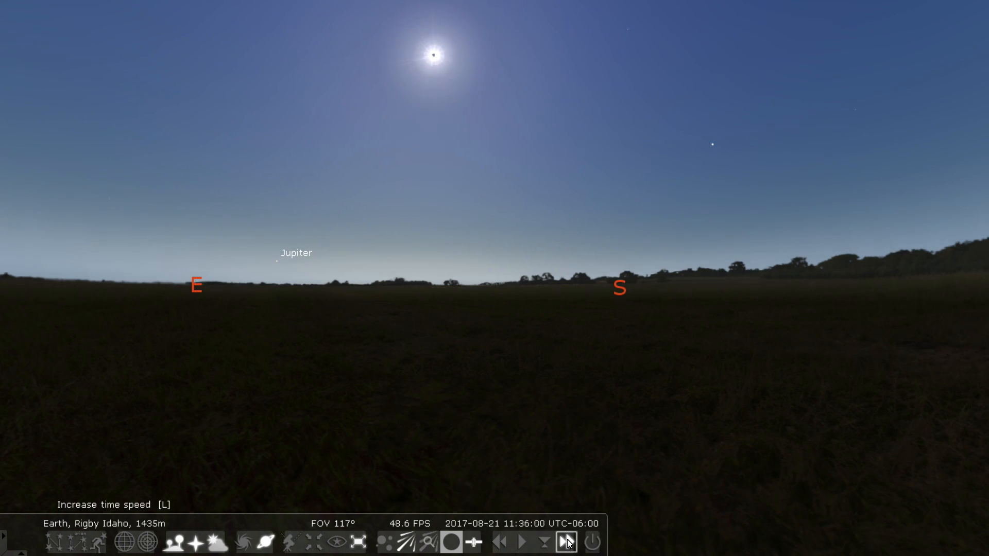
{"action": "left_click", "coordinate": [565, 542]}
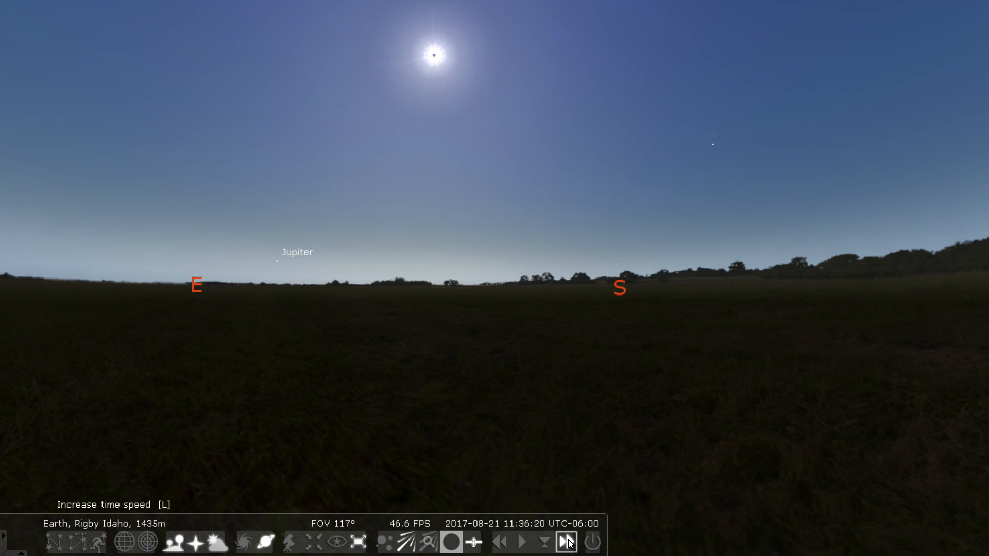
{"action": "left_click", "coordinate": [566, 541]}
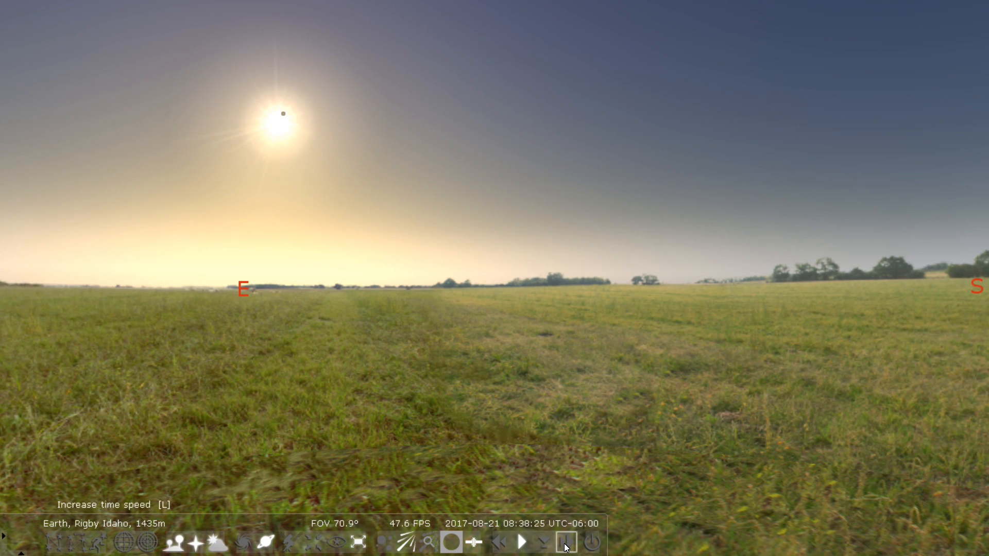
- Speed time forward from 8:38, then slow it near 11:11 before totality
{"action": "left_click", "coordinate": [565, 542]}
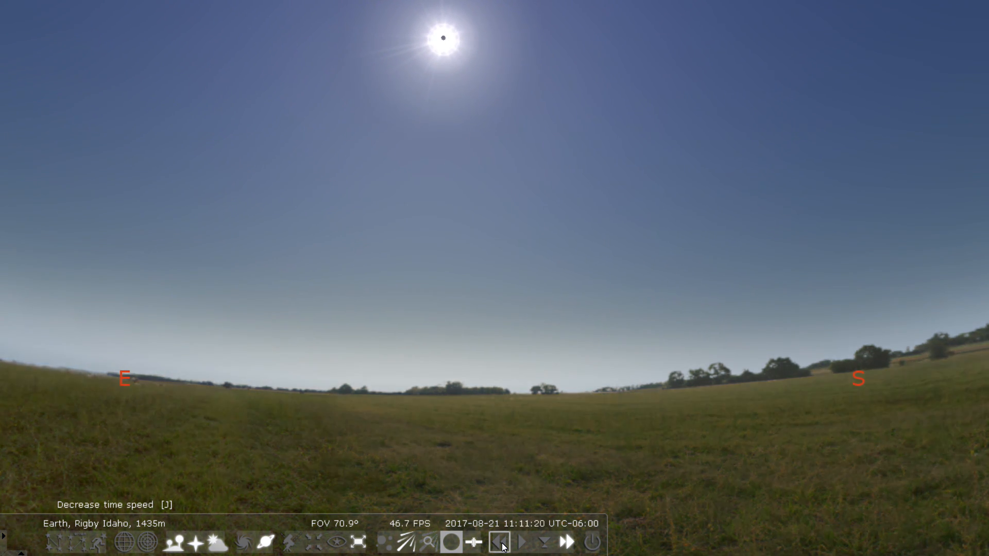
{"action": "left_click", "coordinate": [499, 541]}
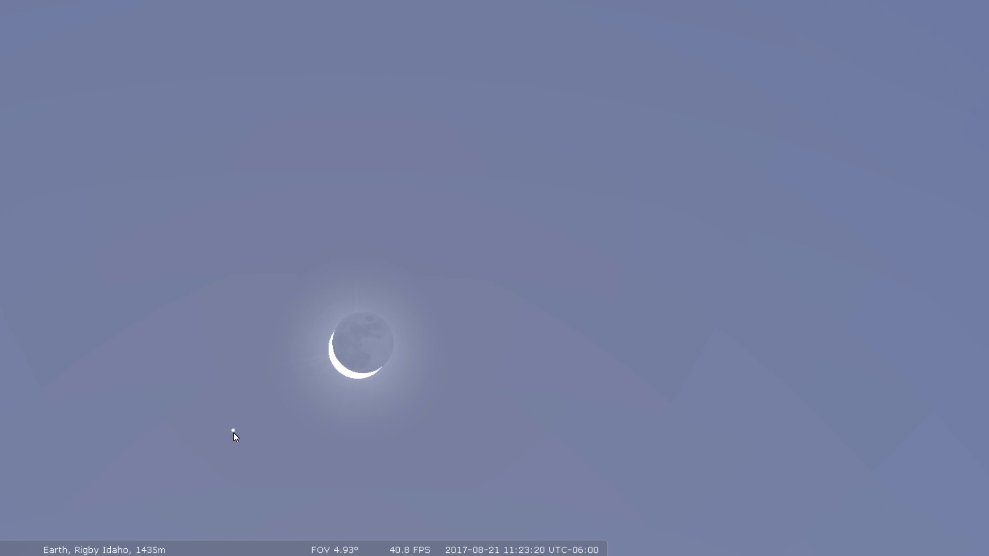
- Select Regulus beside the crescent Sun to display its details
{"action": "left_click", "coordinate": [234, 430]}
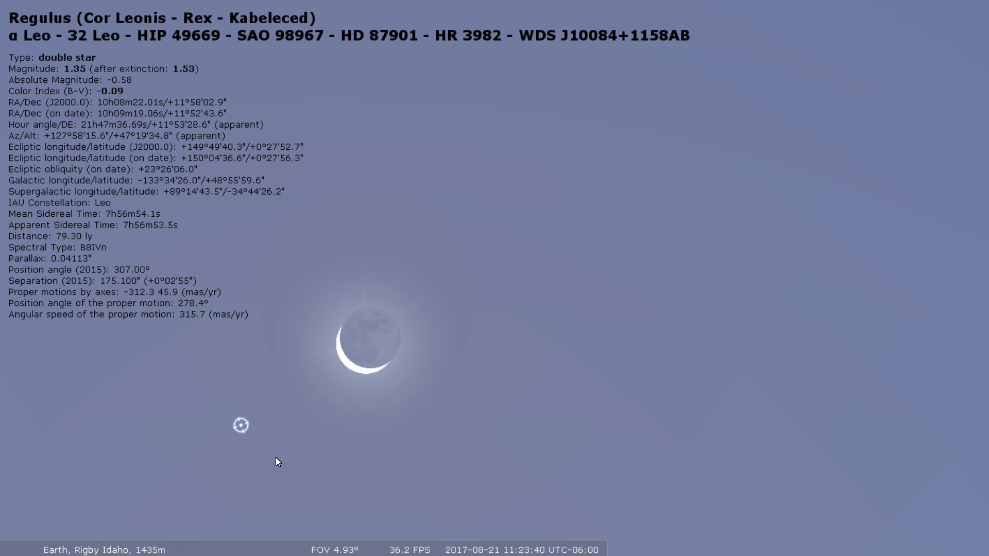